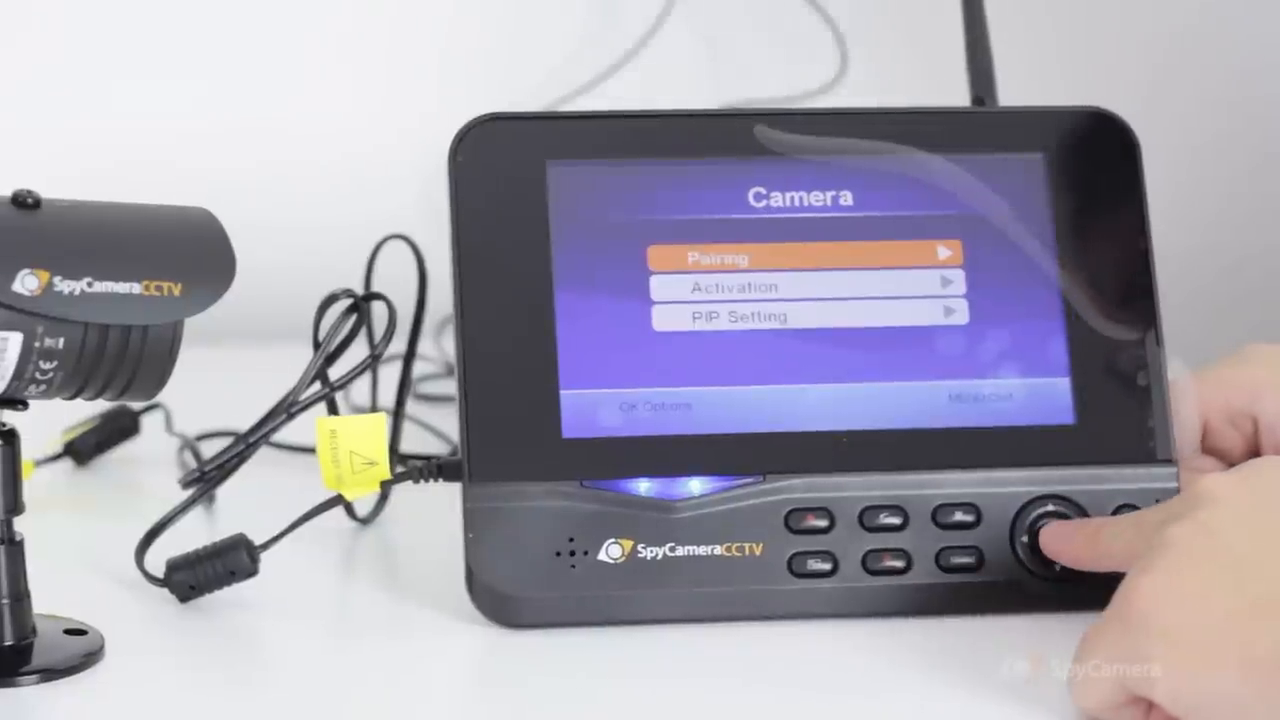
Step: Open the Pairing screen from the Camera menu, showing Camera-1 to Camera-4 as paired
click(1044, 538)
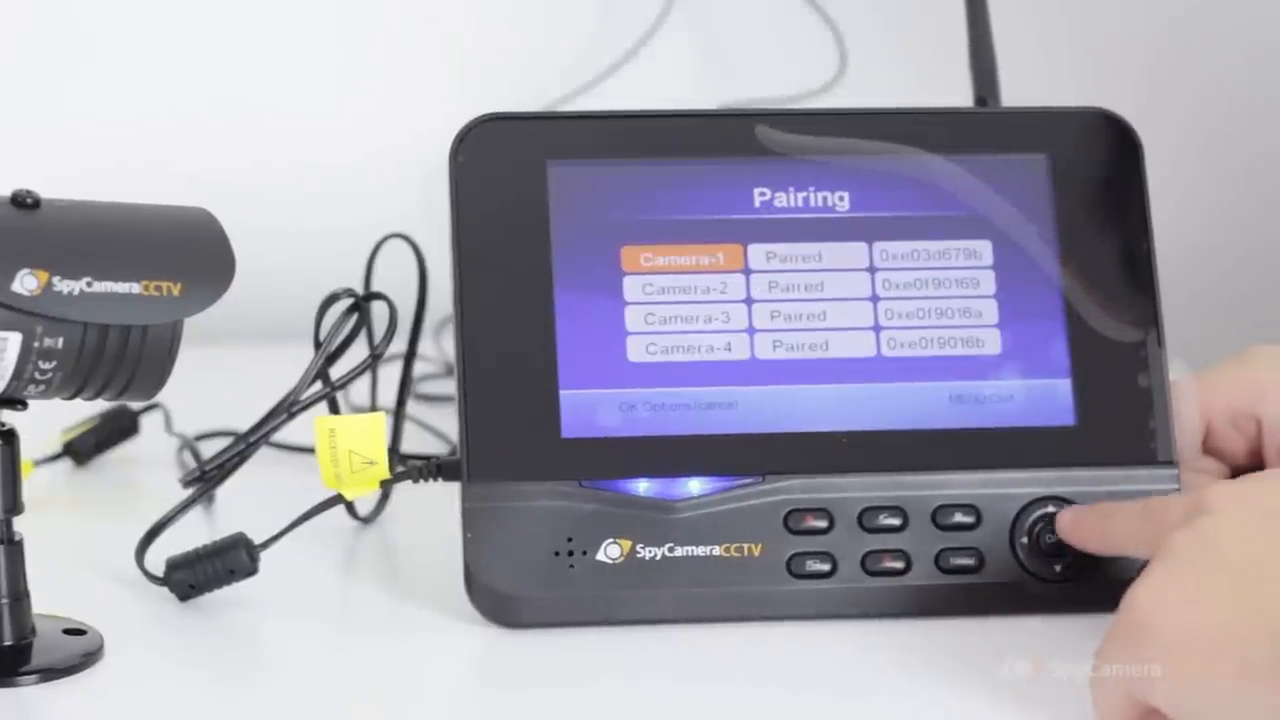